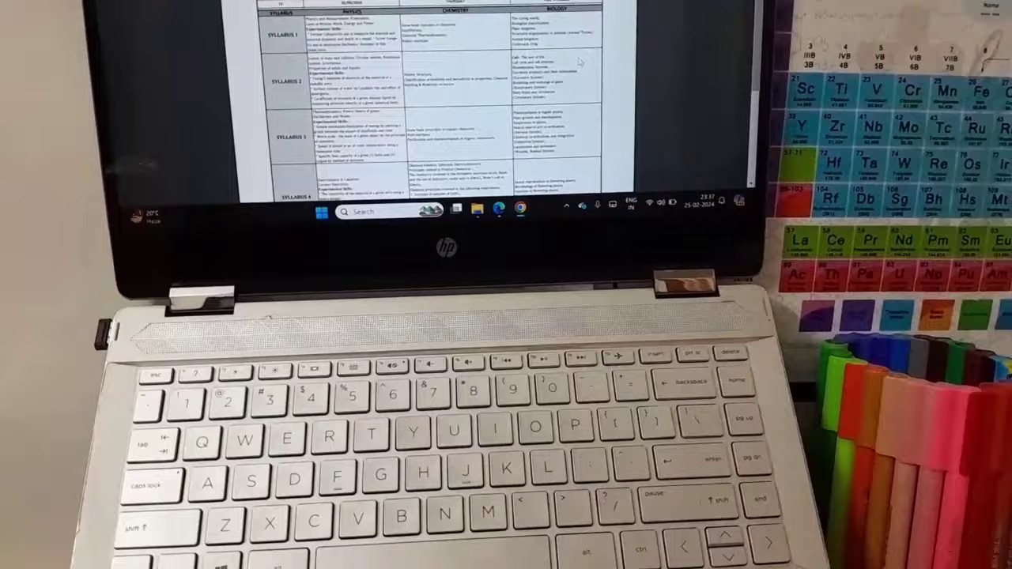
scroll(down, 3)
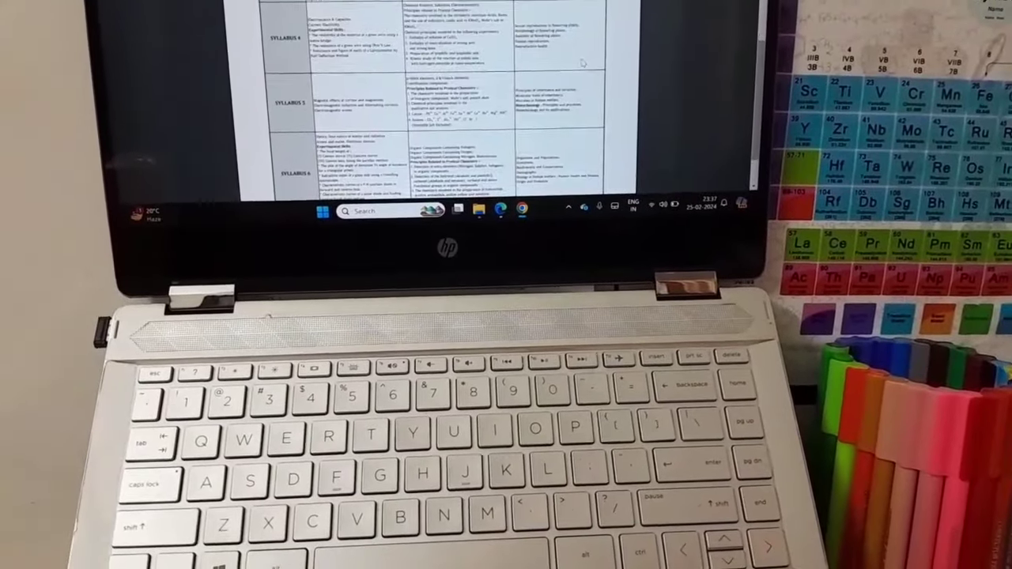